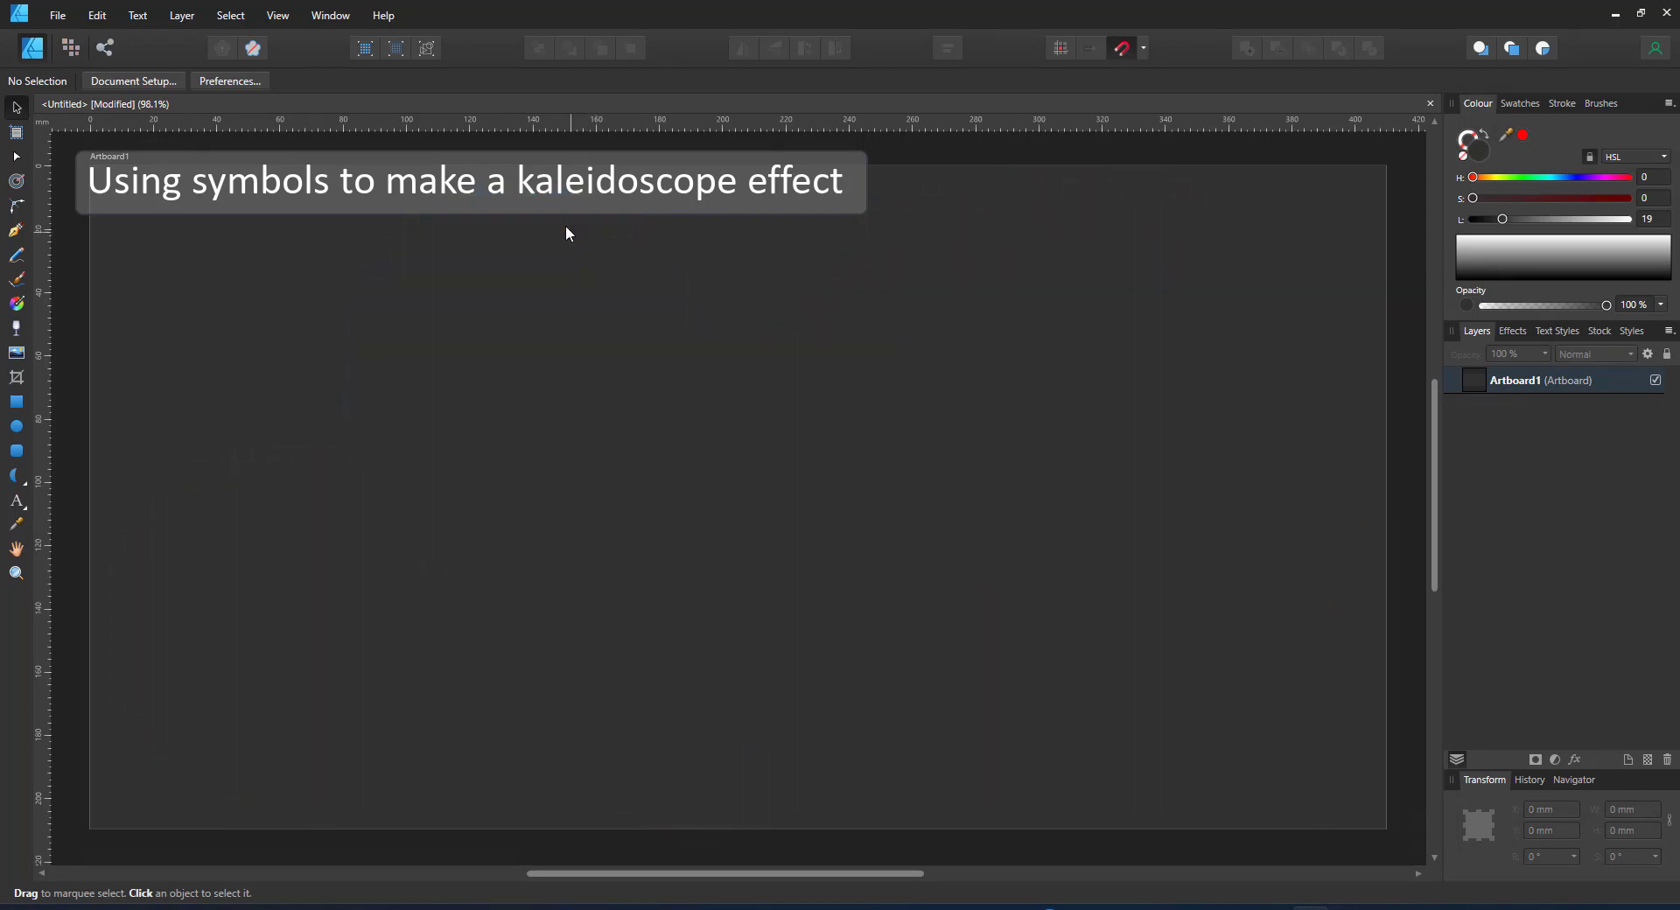
Step: Switch to the Ellipse Tool to draw the large outlined circle
{"action": "left_click", "coordinate": [16, 425]}
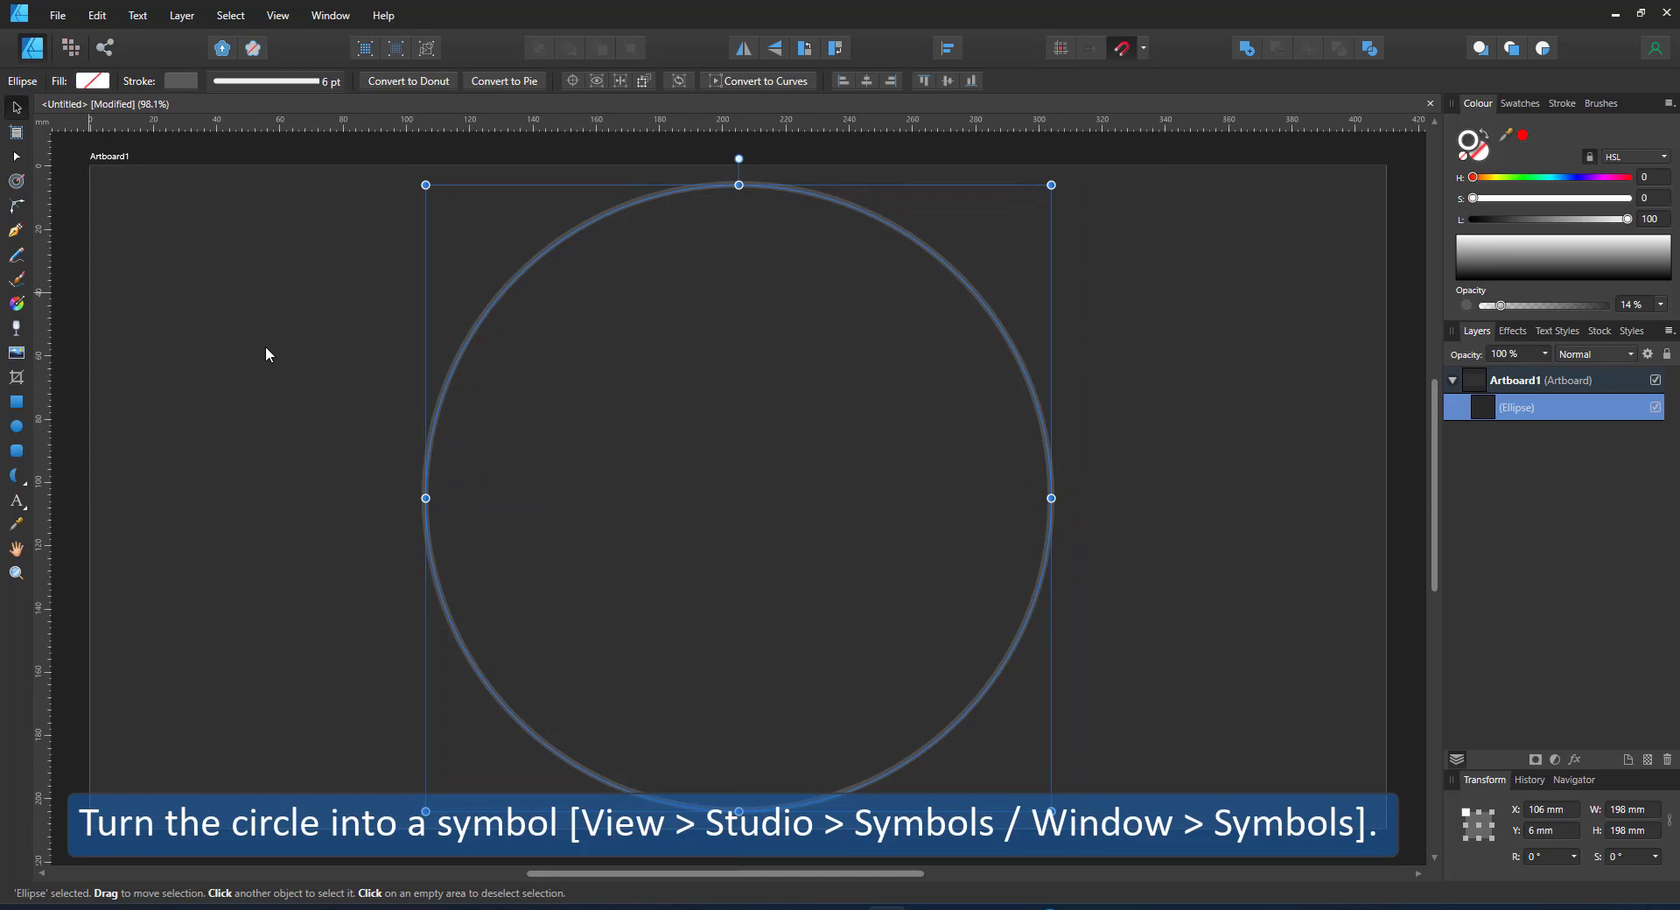
Step: Show the Symbols panel via View > Studio and create a symbol from the circle
{"action": "left_click", "coordinate": [277, 16]}
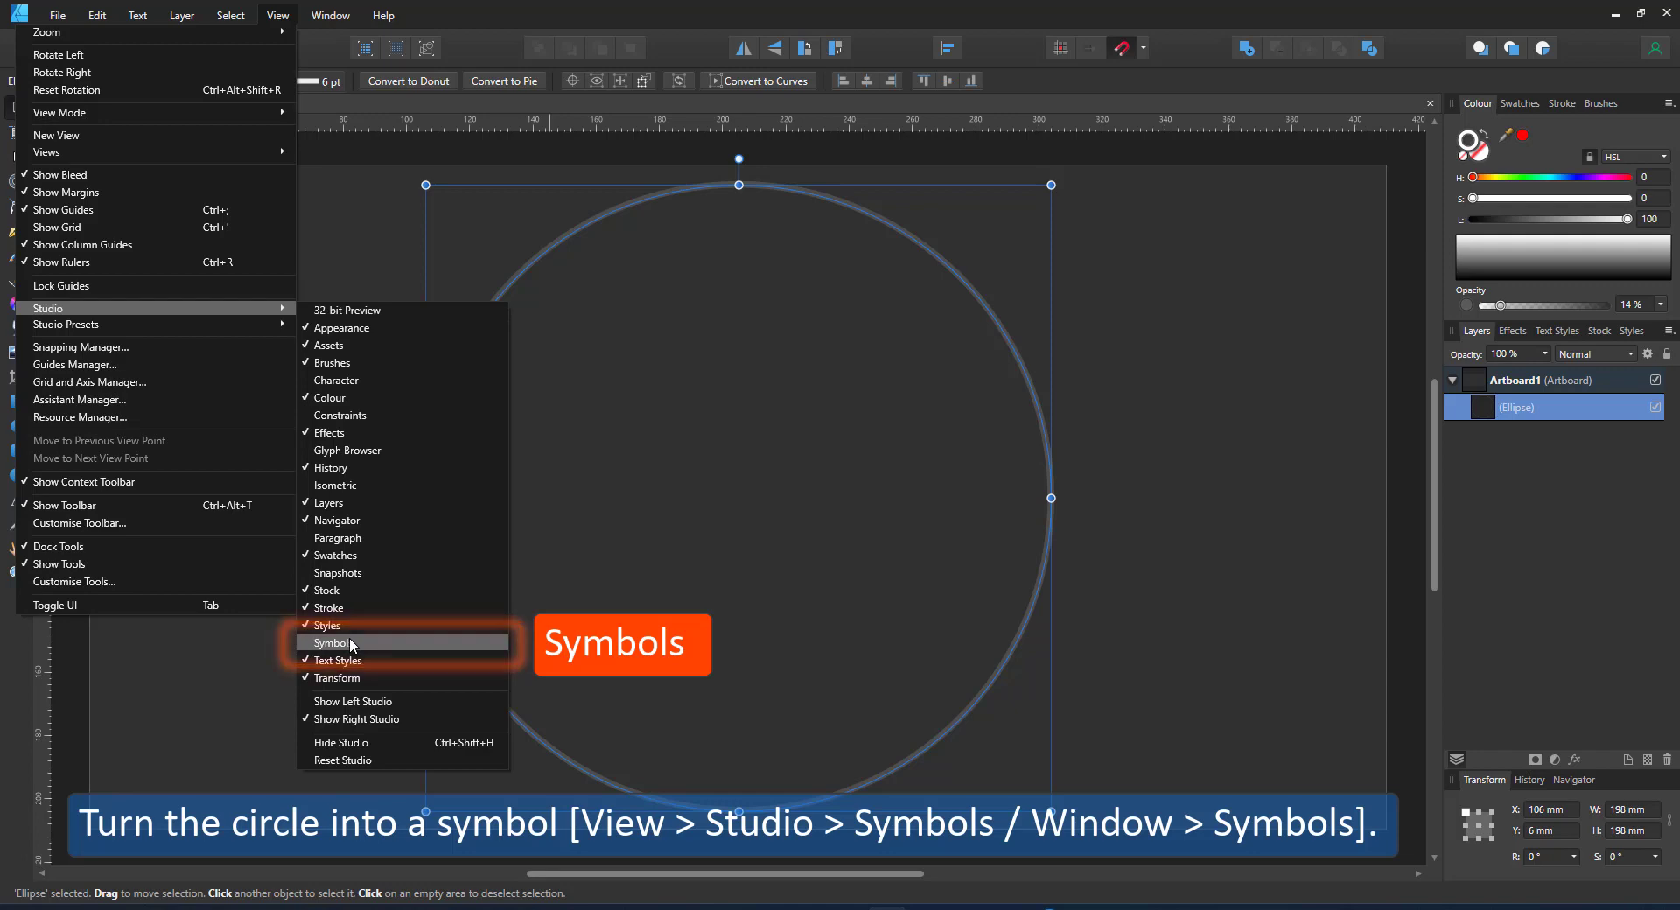
{"action": "left_click", "coordinate": [332, 643]}
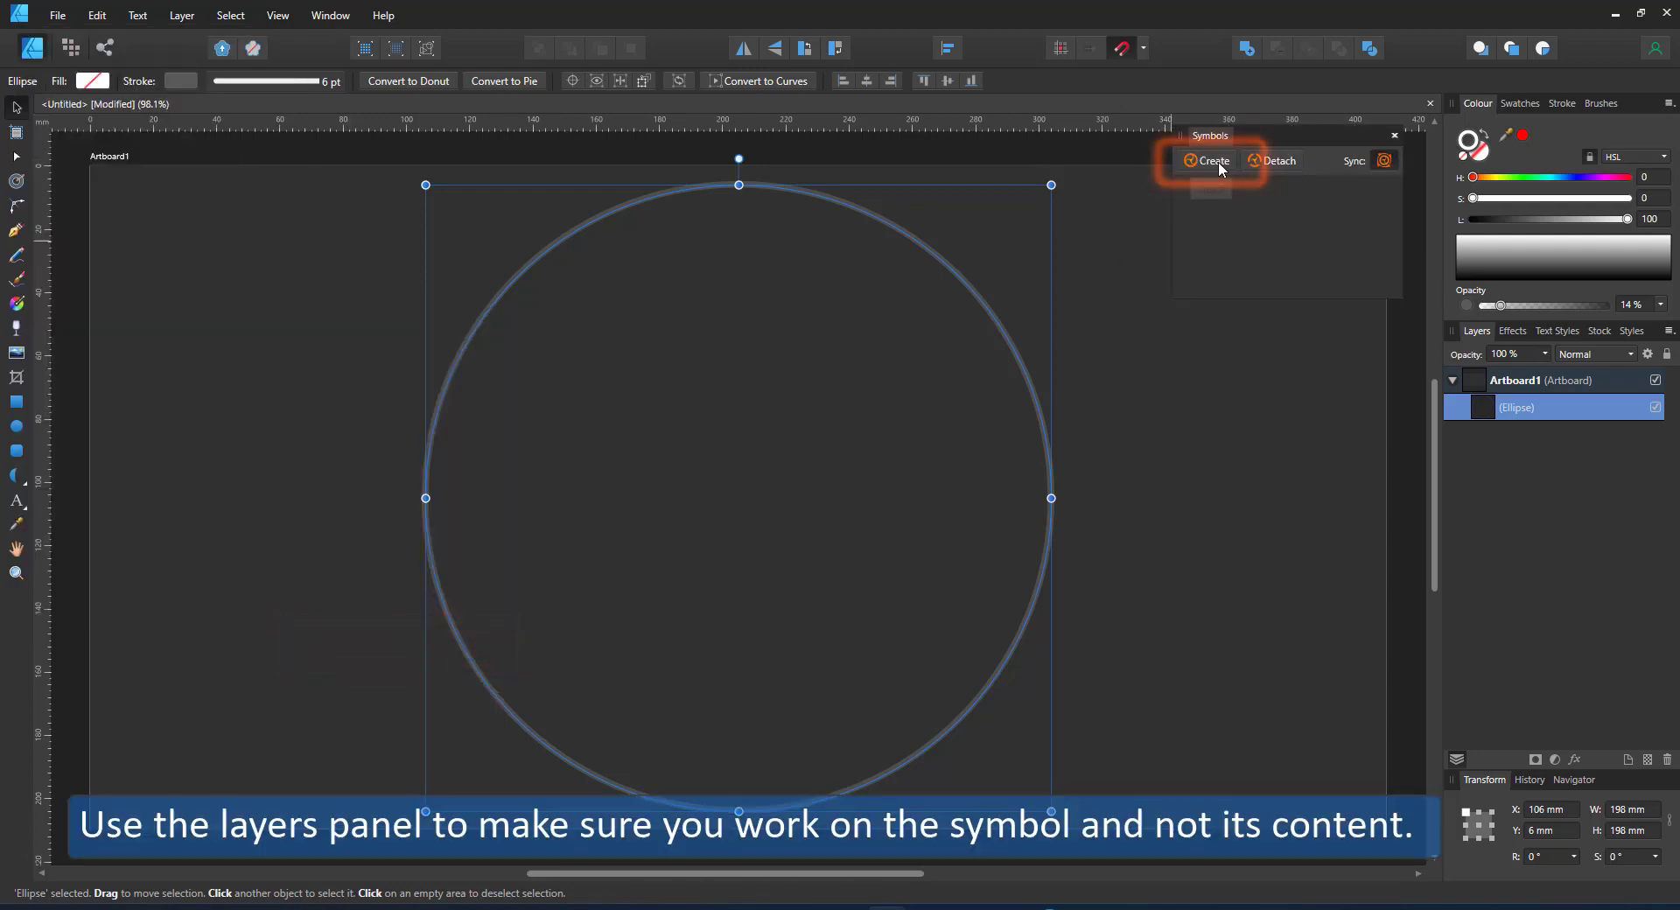
{"action": "left_click", "coordinate": [1206, 160]}
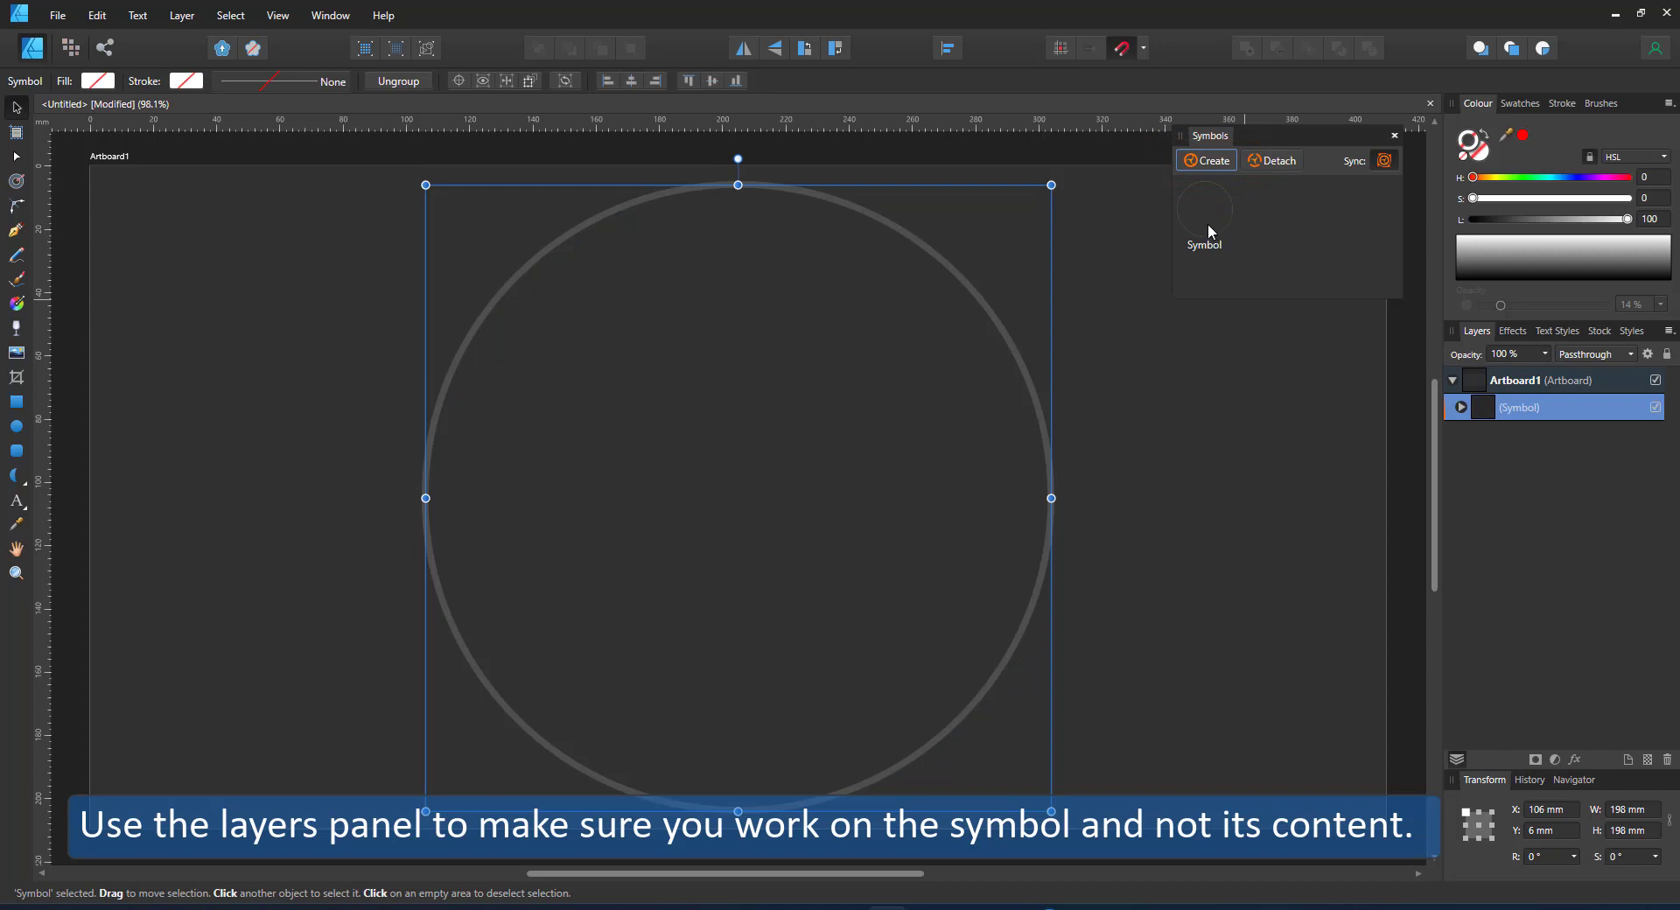
{"action": "mouse_move", "coordinate": [1500, 502]}
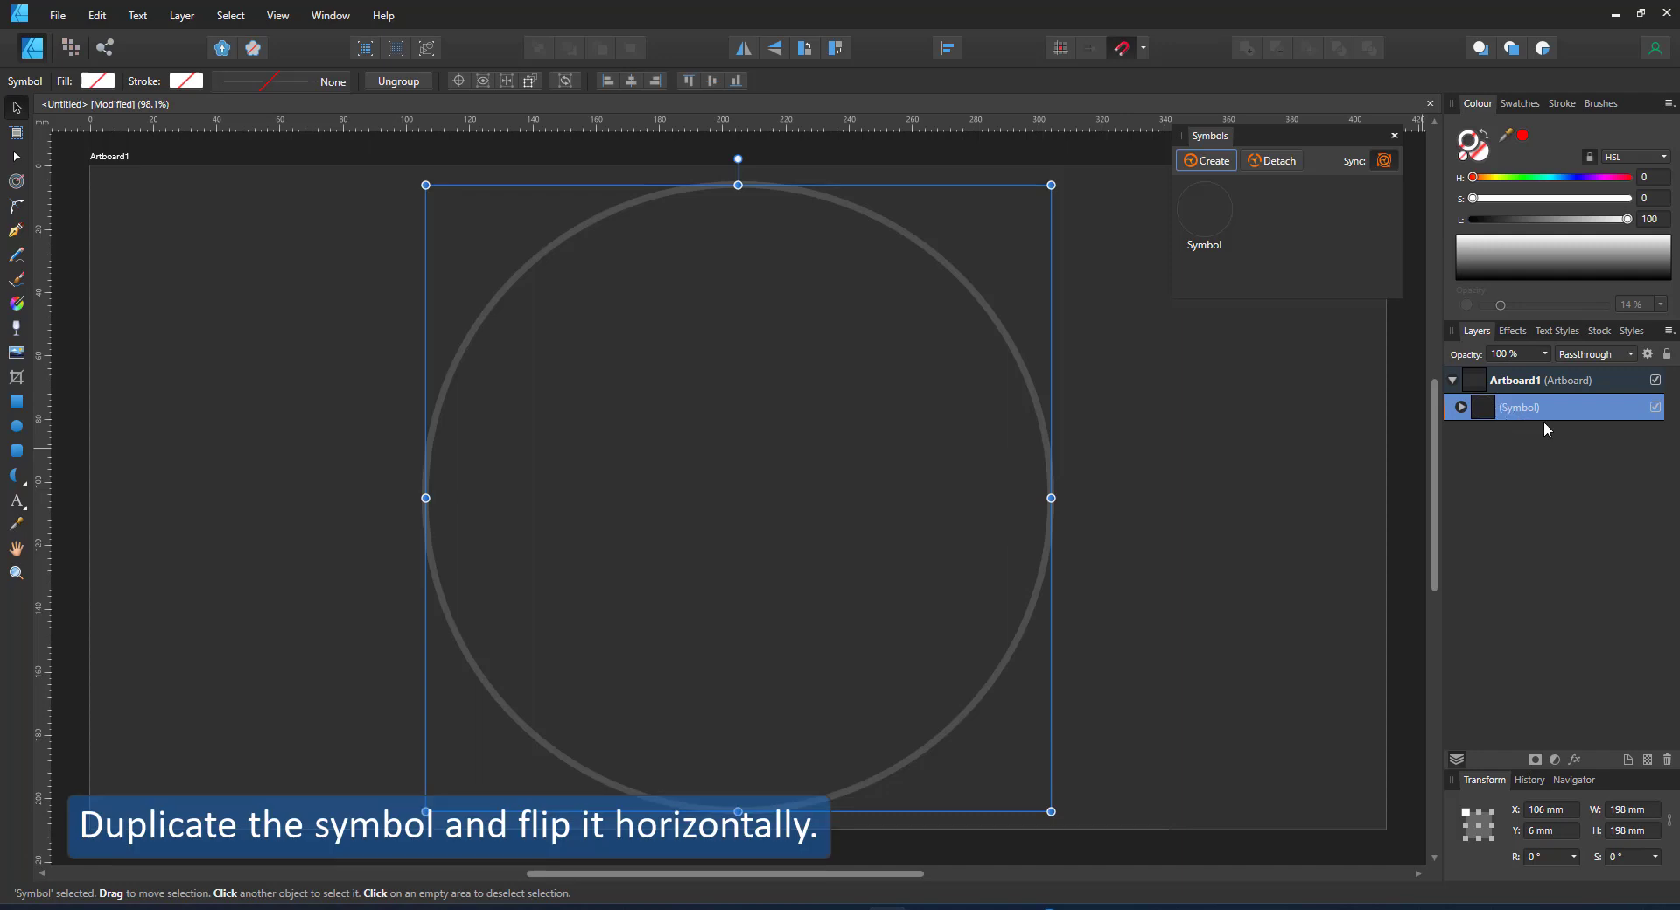
{"action": "mouse_move", "coordinate": [882, 355]}
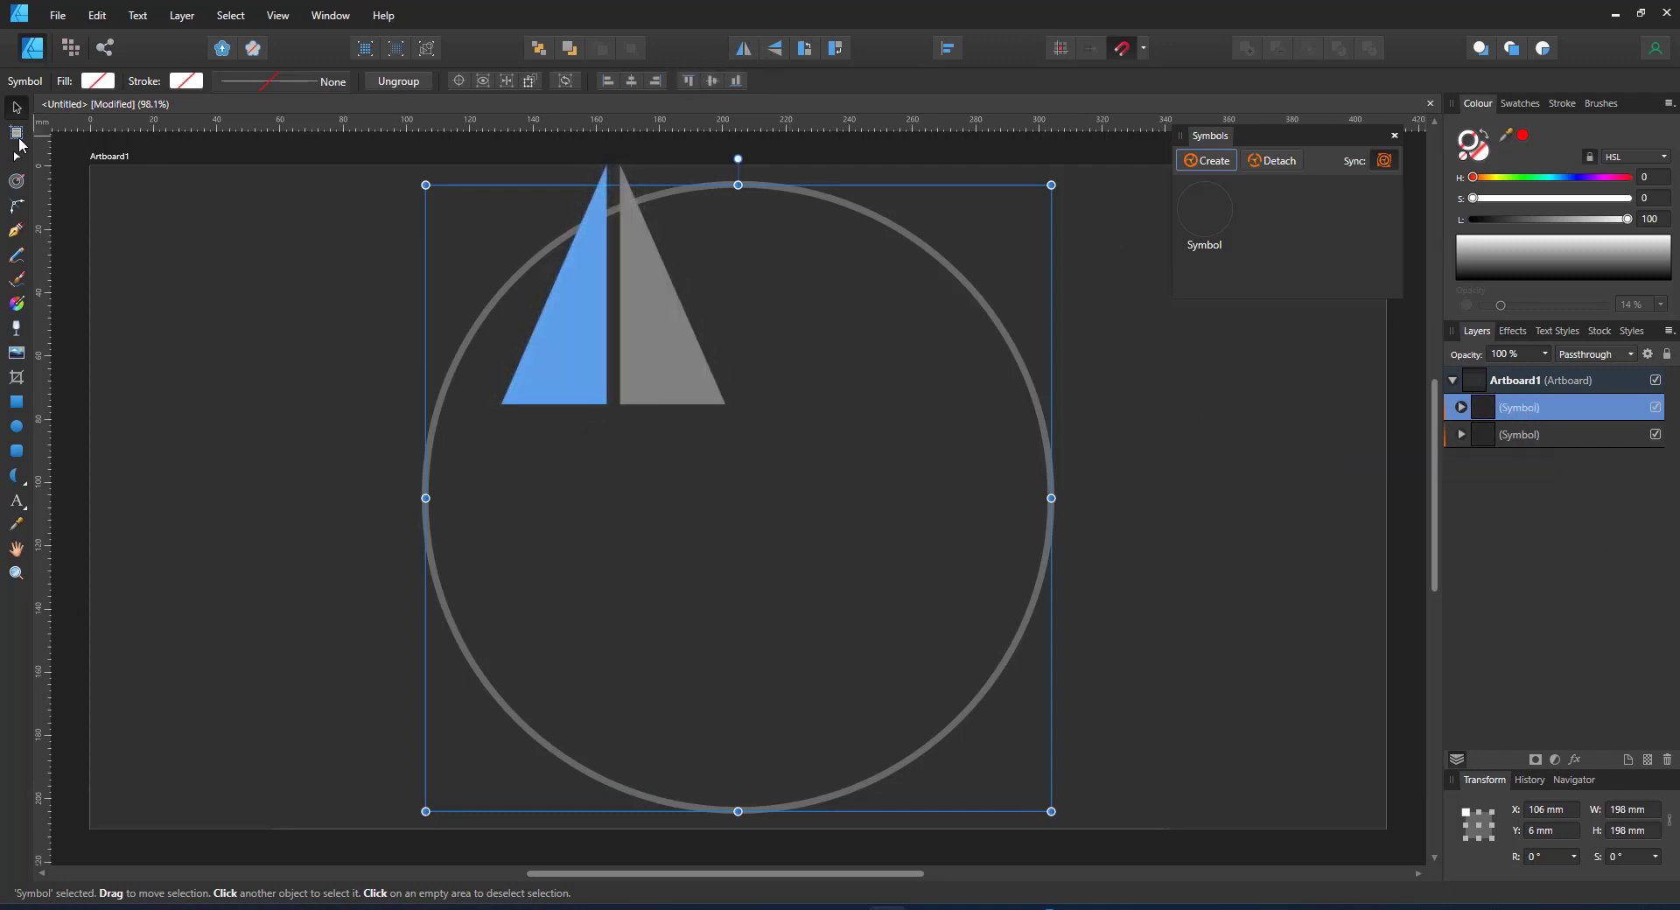
Step: Select the circle inside the symbol in the layer stack
{"action": "left_click", "coordinate": [16, 133]}
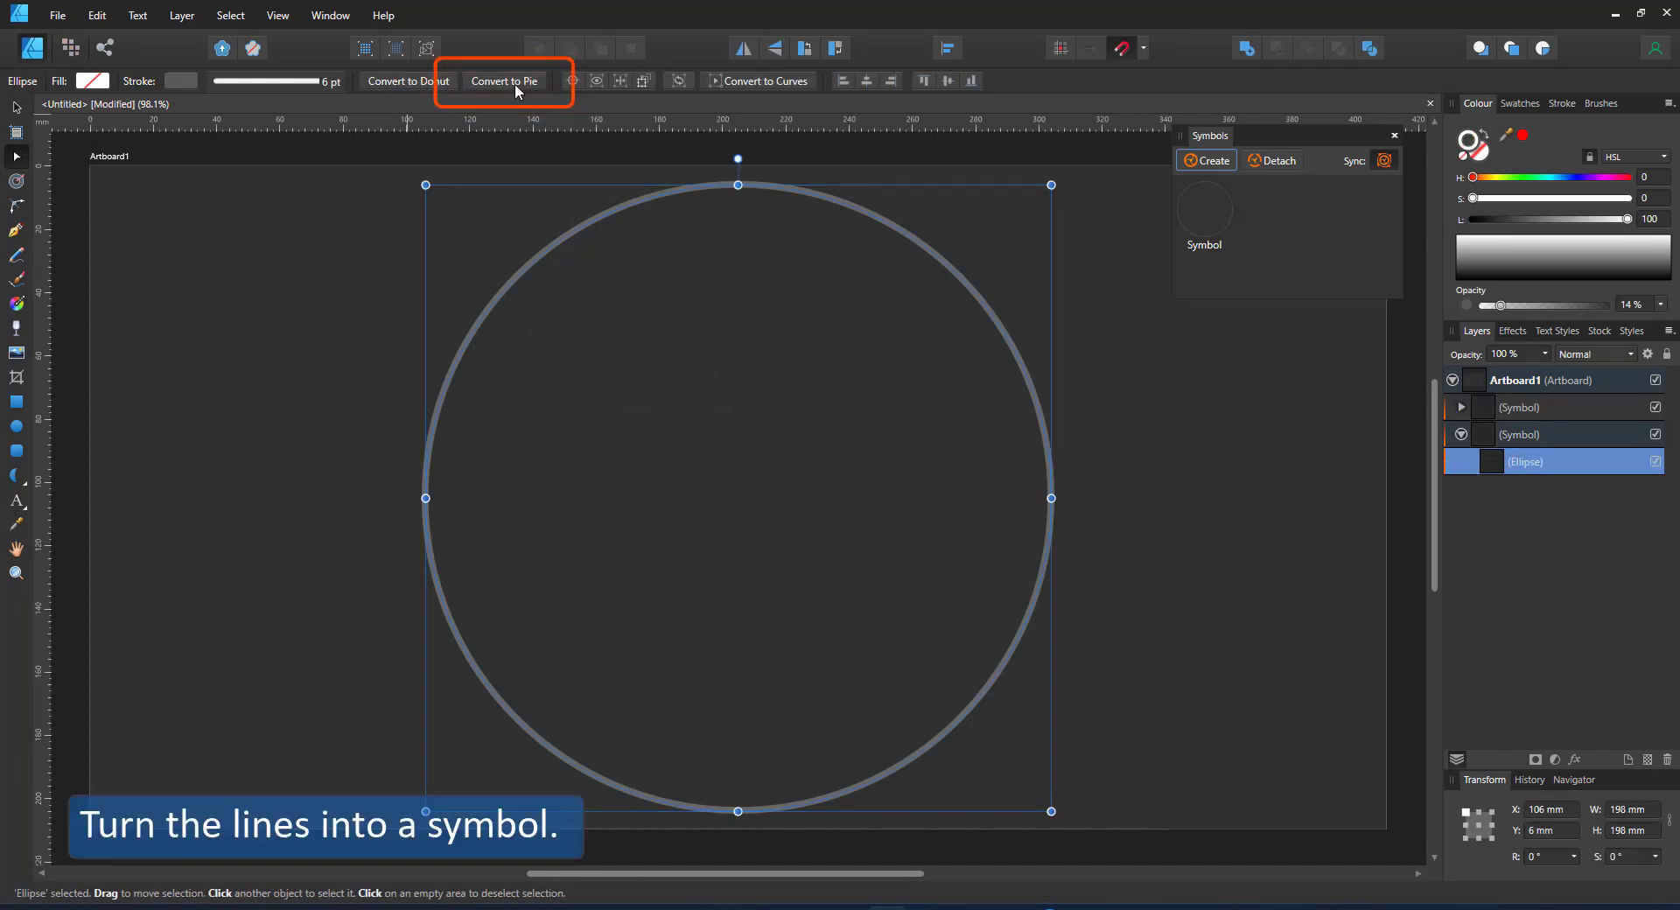
Step: Convert the circle to a pie shape and enter 360 for its angle
{"action": "left_click", "coordinate": [504, 80]}
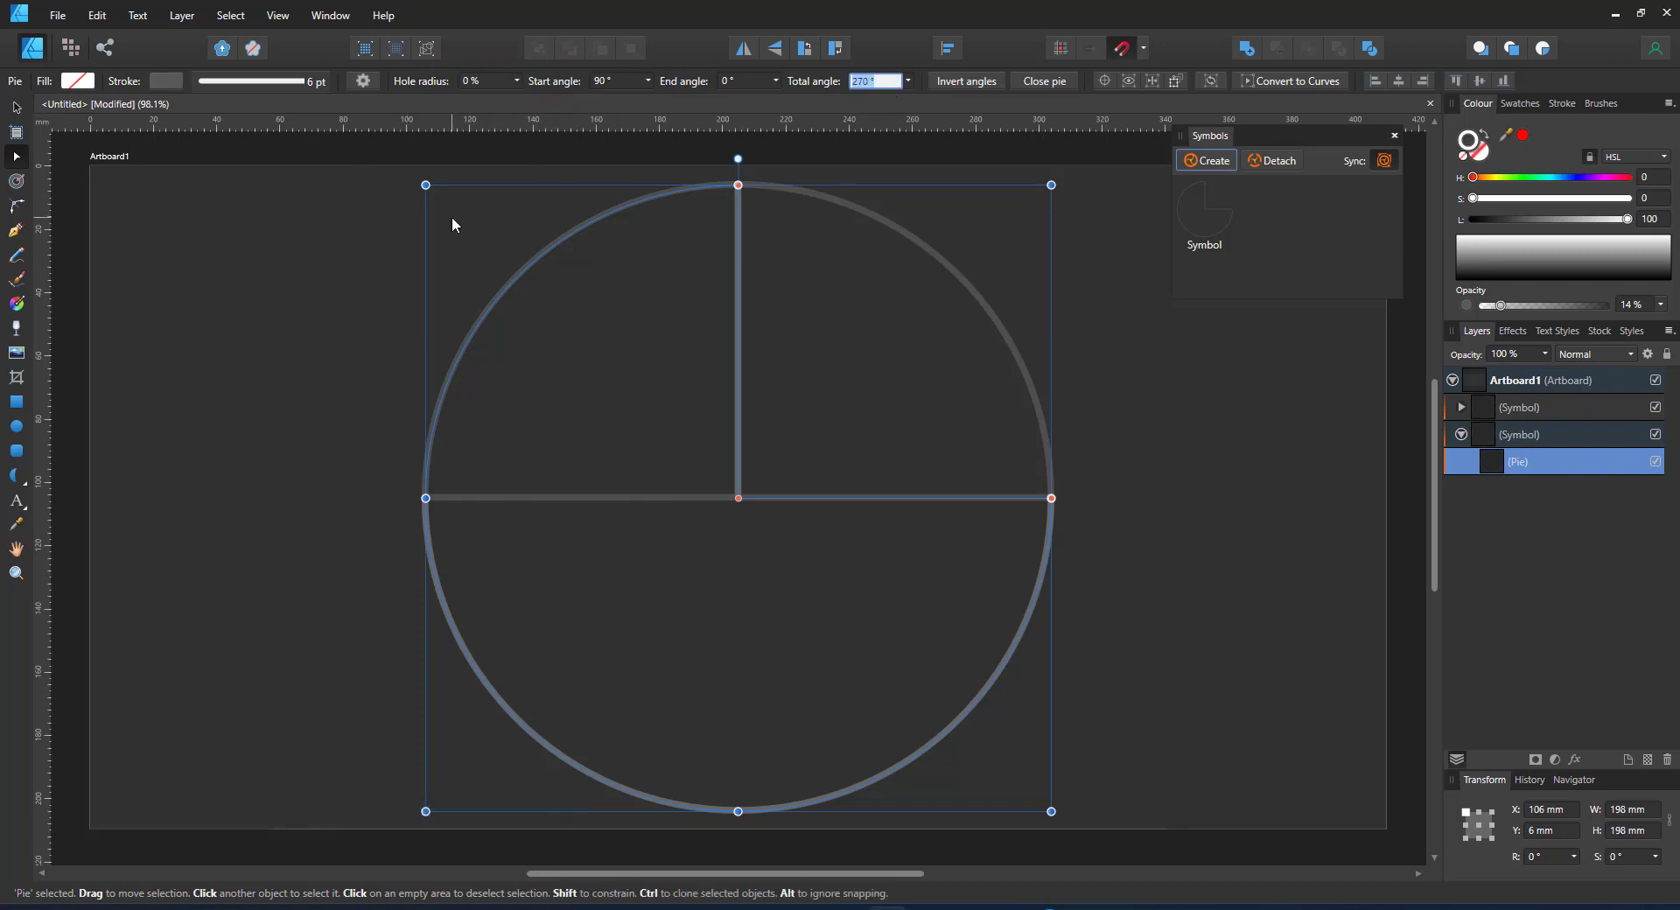
{"action": "type", "text": "360"}
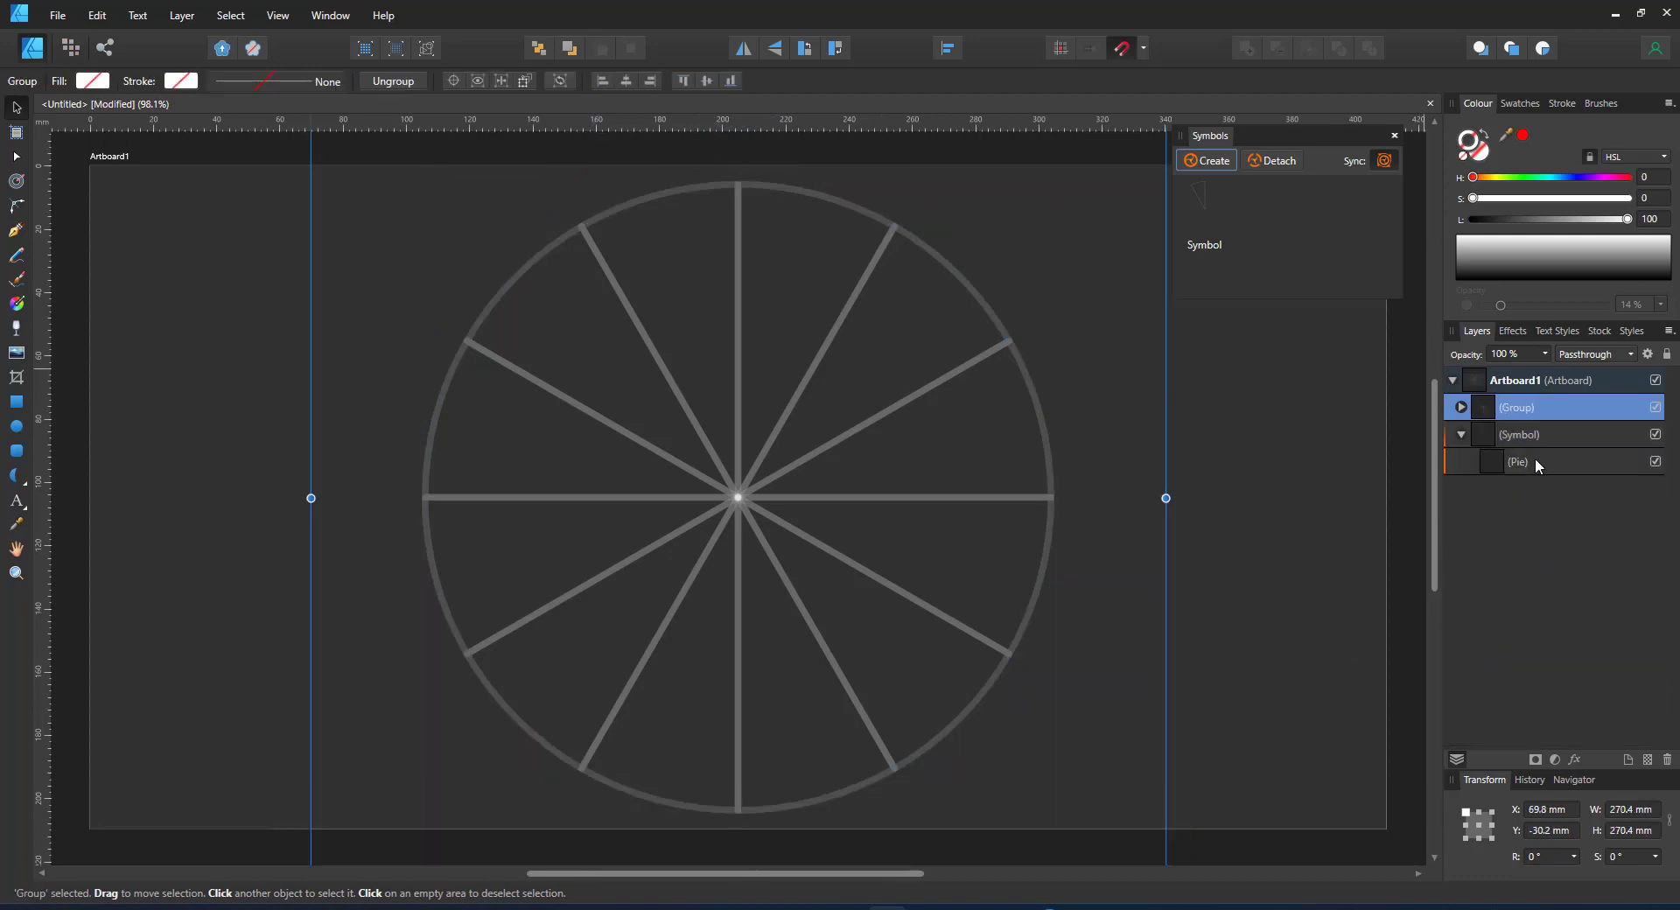
Step: Select the pie inside the symbol to start filling the segment
{"action": "left_click", "coordinate": [1517, 460]}
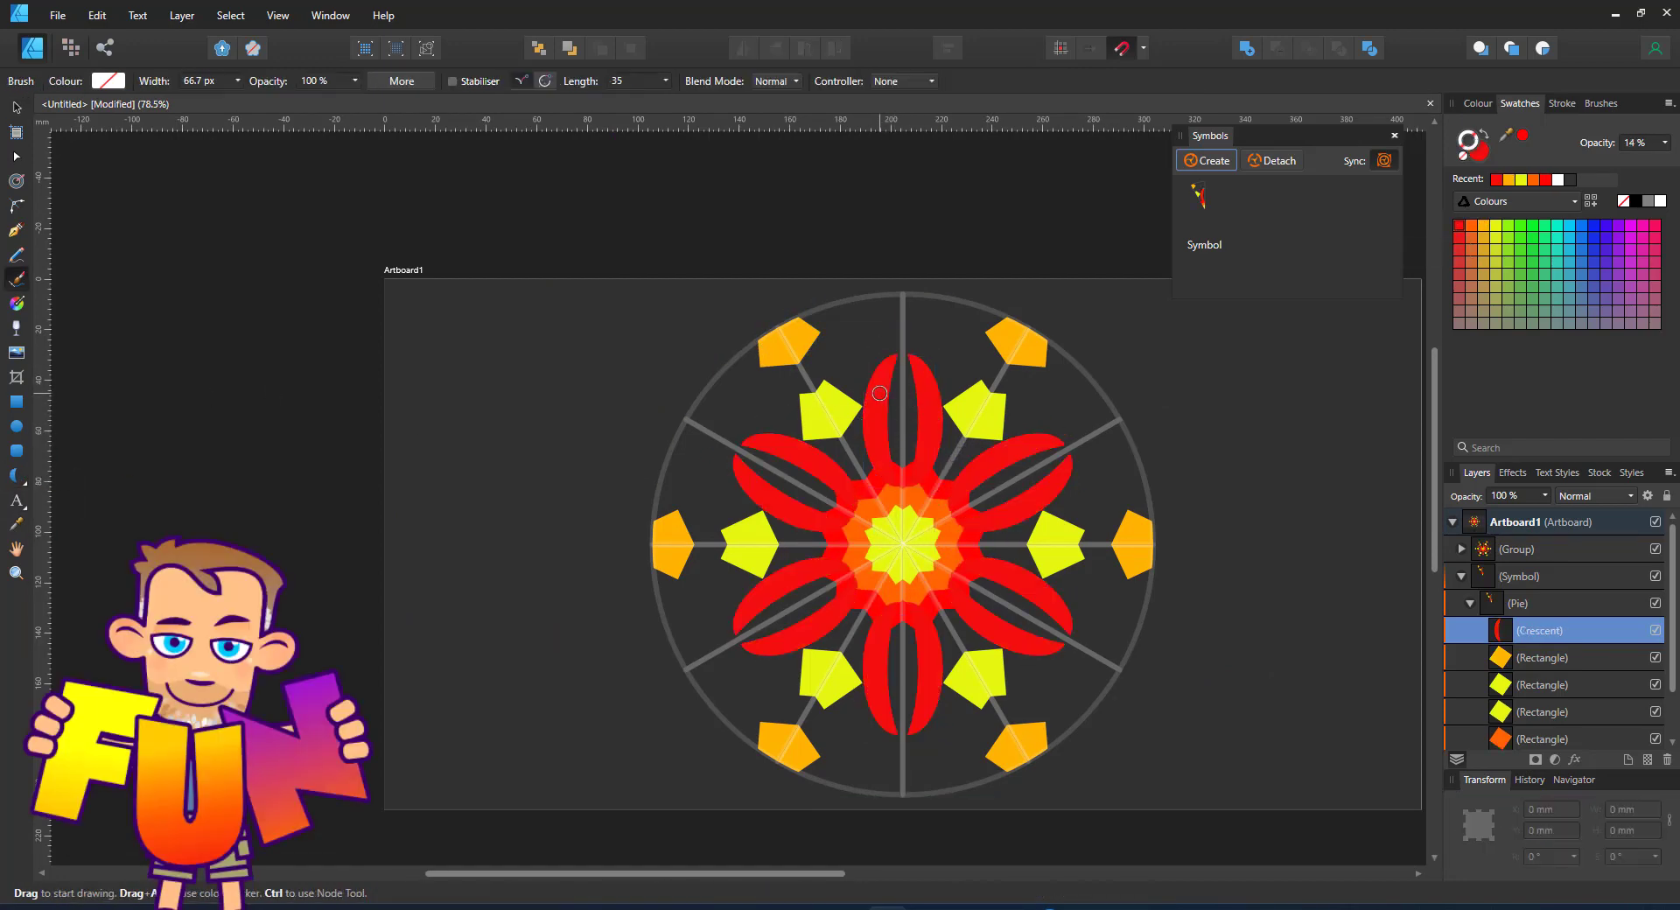
Step: Place a shape inside the pie segment, repeated around the circle
{"action": "left_click", "coordinate": [887, 385]}
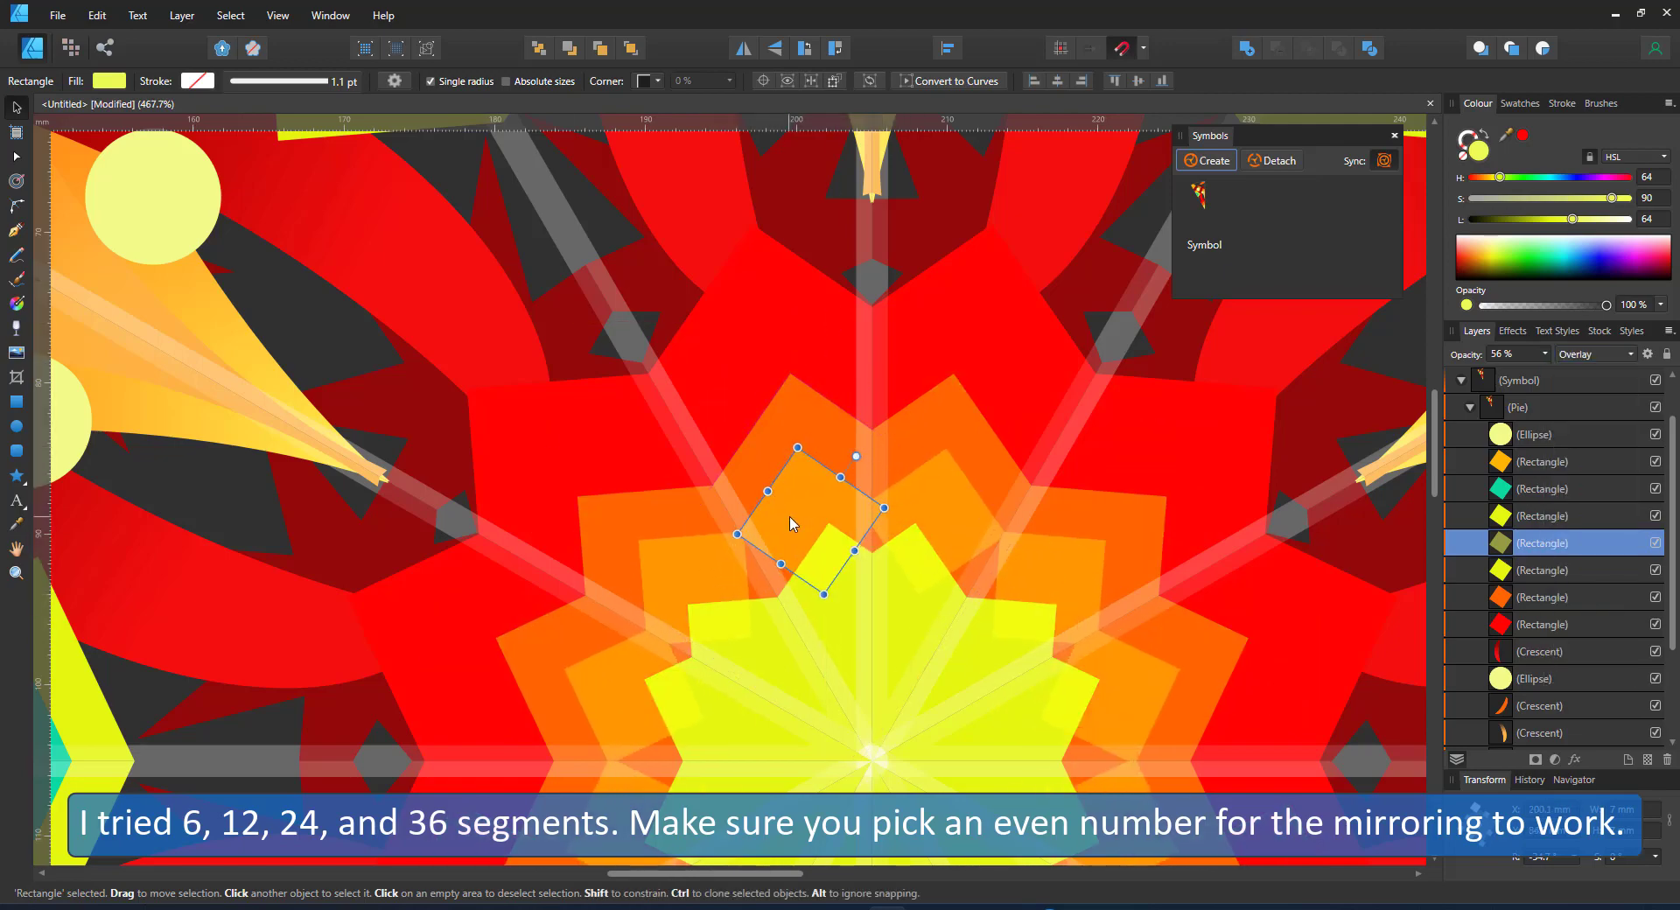
Step: Reposition the small rectangle near the mandala's centre
{"action": "left_click_drag", "start_coordinate": [811, 508], "coordinate": [779, 268]}
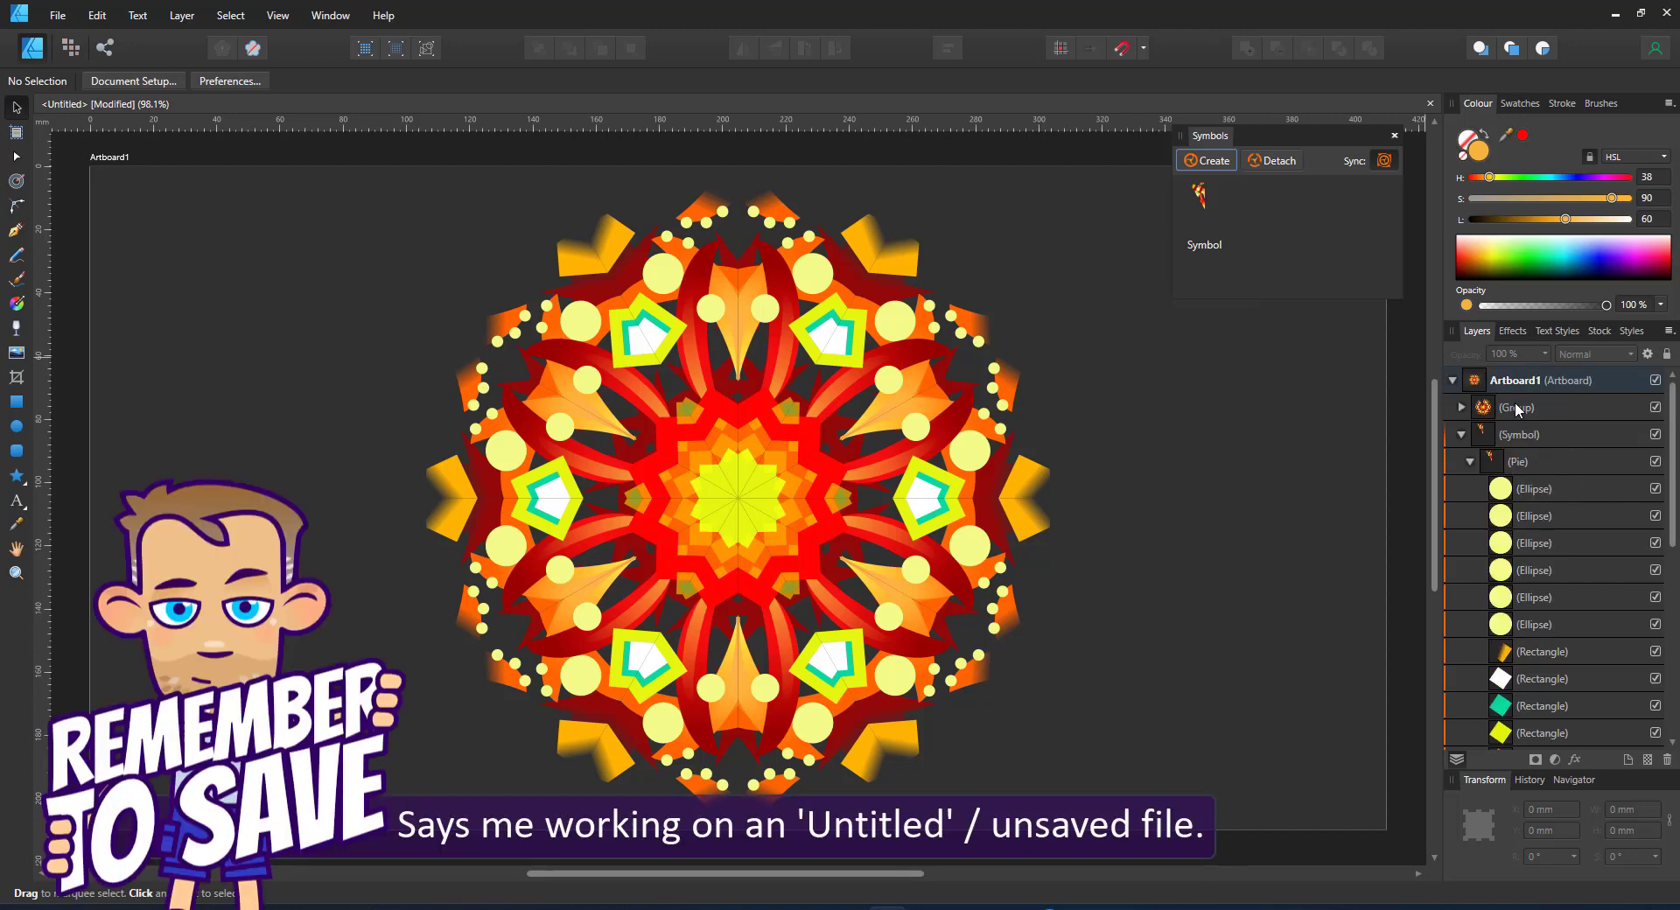
{"action": "left_click", "coordinate": [1535, 488]}
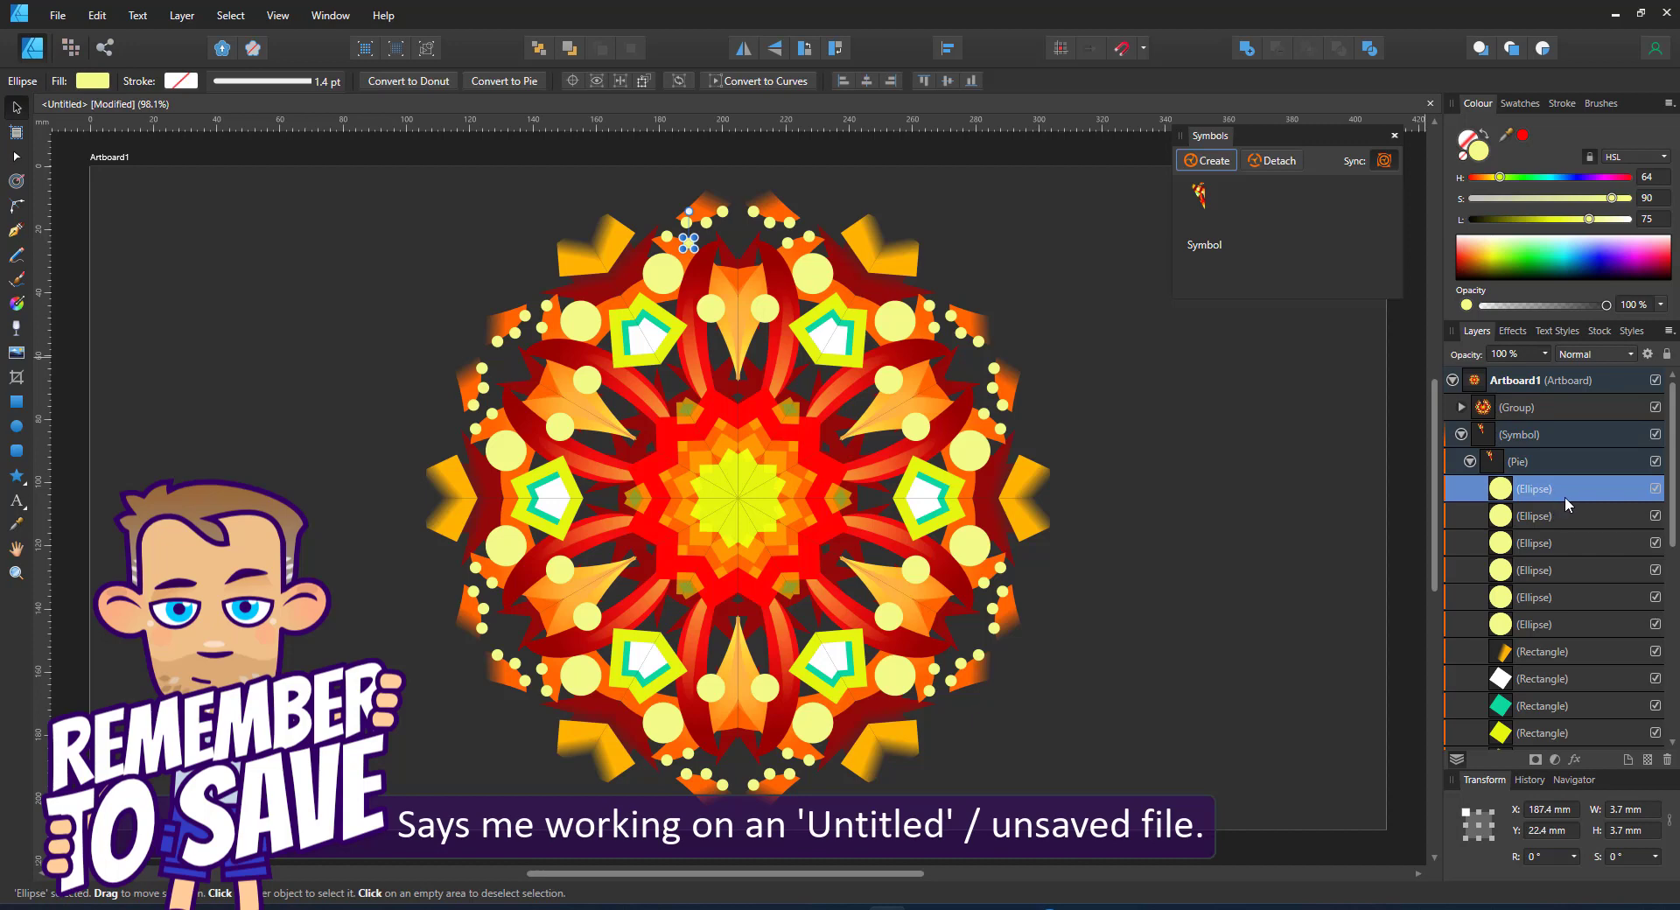
{"action": "scroll", "scroll_direction": "down", "scroll_amount": 3}
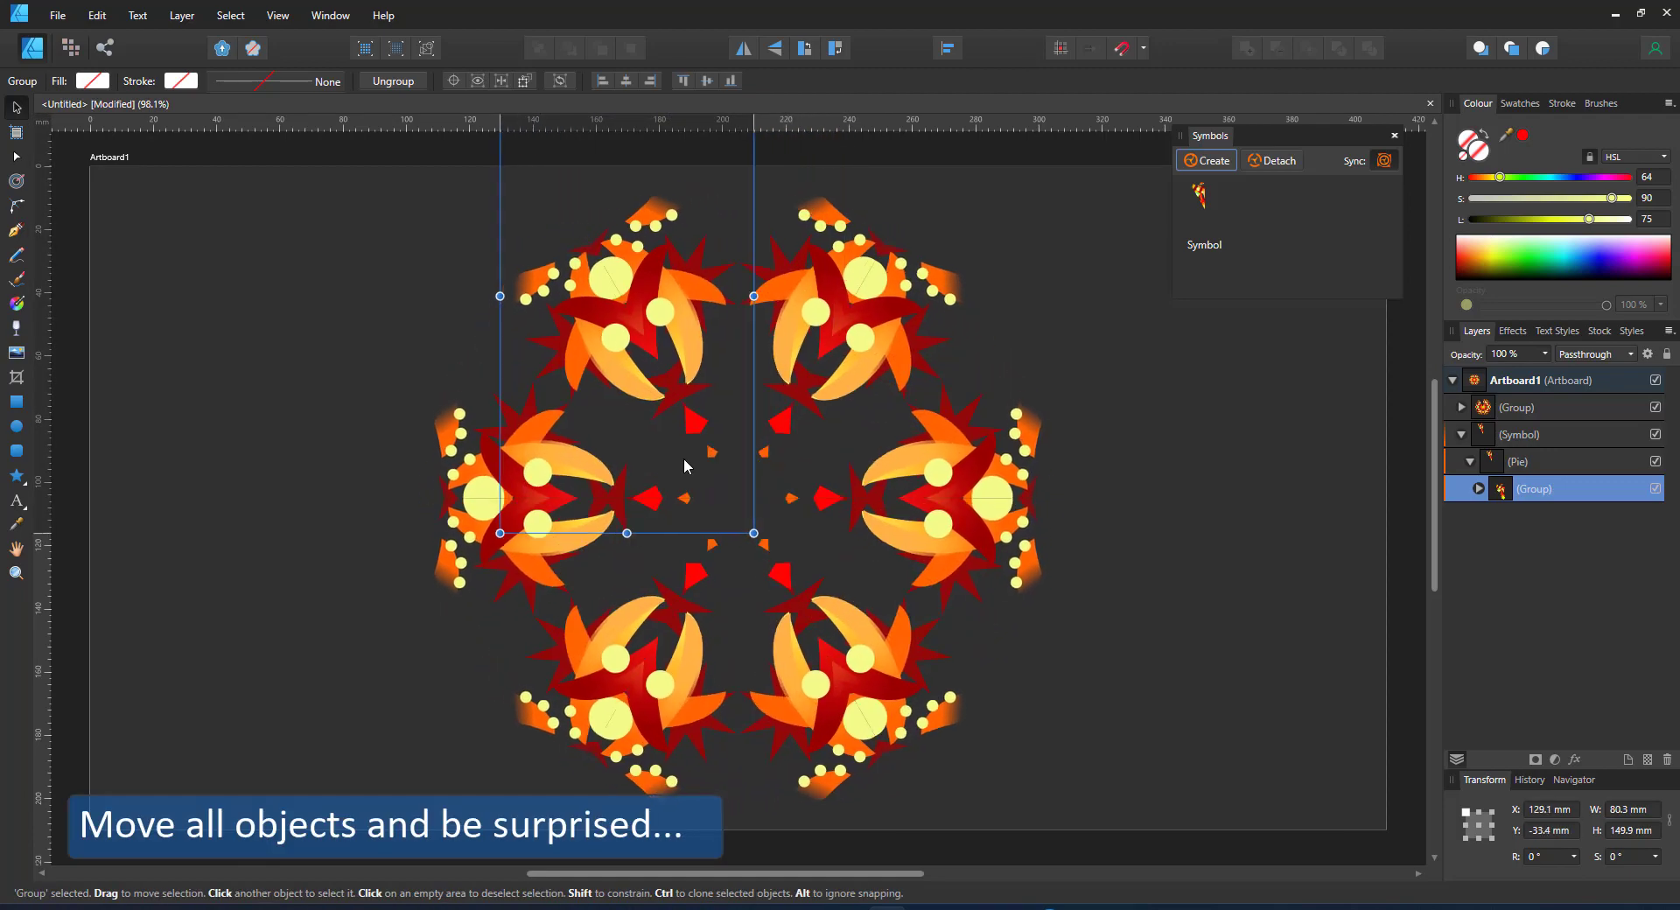
Step: Drag the grouped segment contents to reshape the mandala into a new pattern
{"action": "left_click_drag", "start_coordinate": [686, 465], "coordinate": [819, 504]}
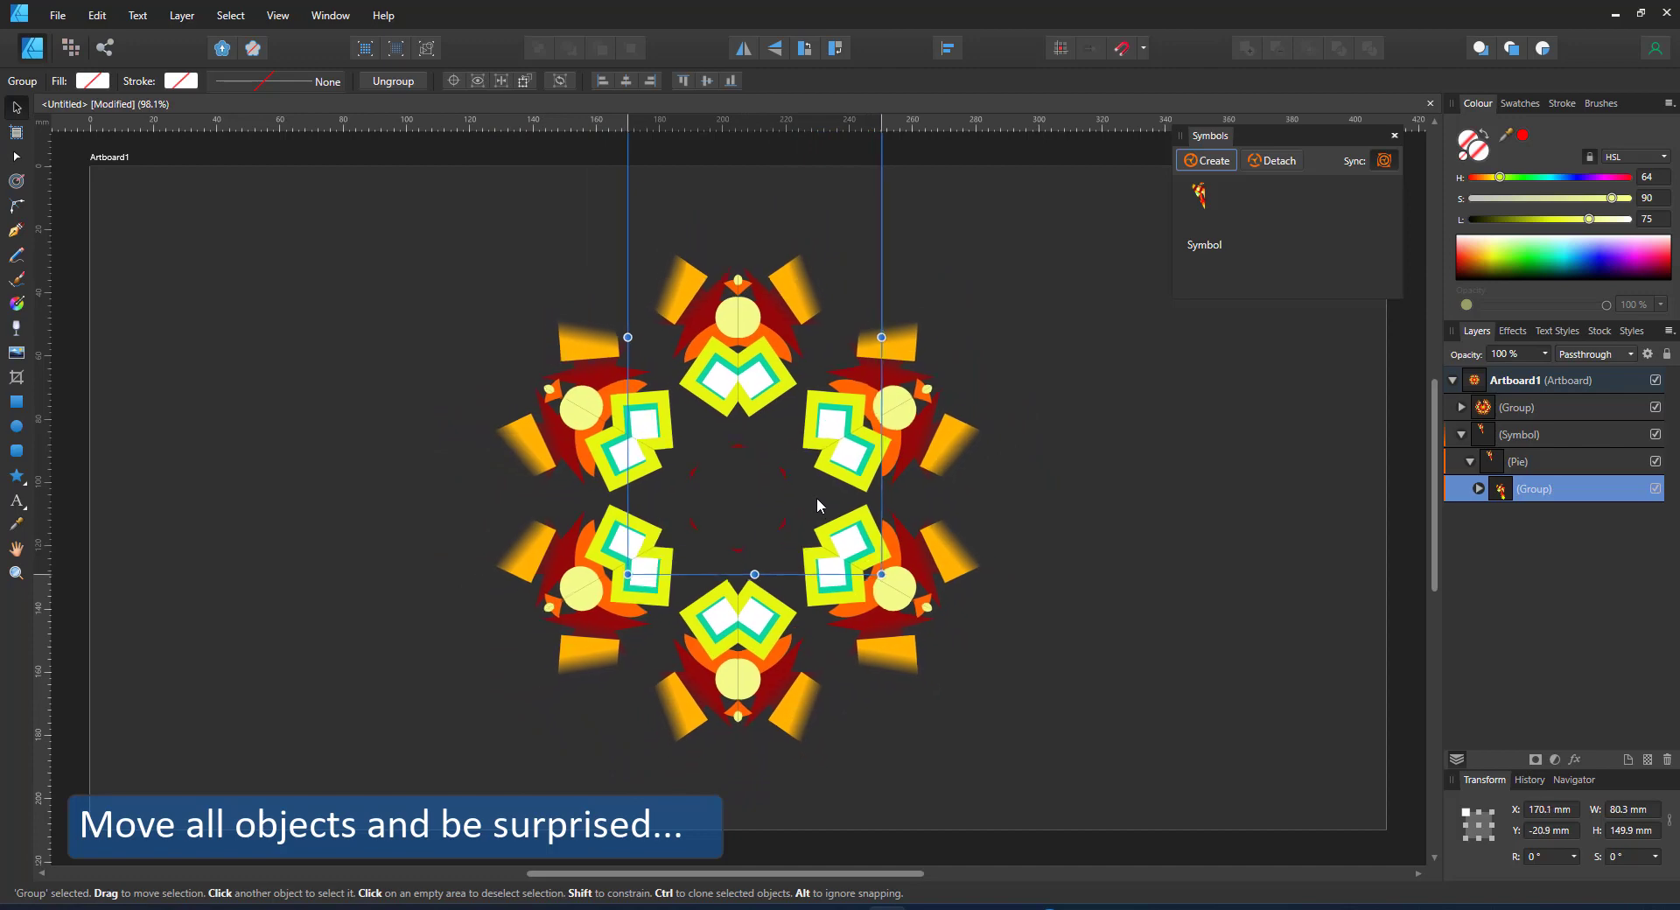